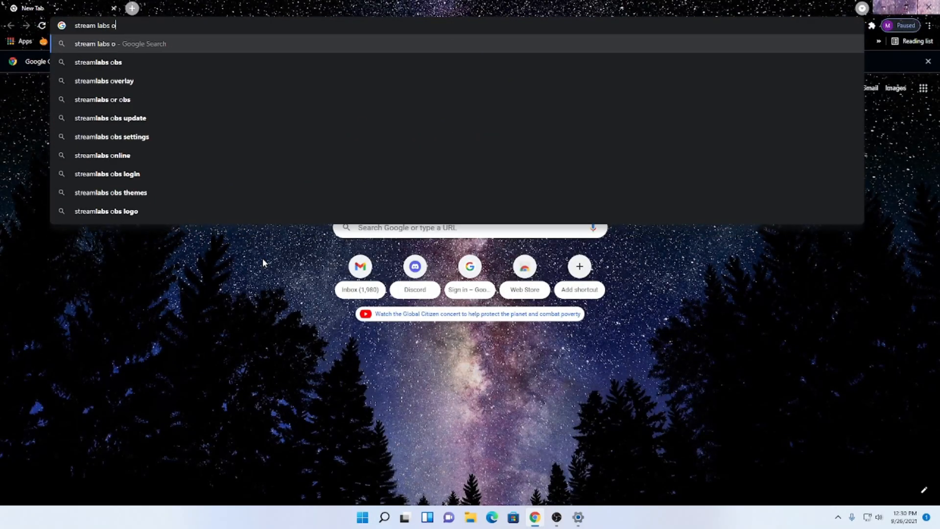
- Search for 'streamlabs obs' and open the streamlabs.com result
click(98, 62)
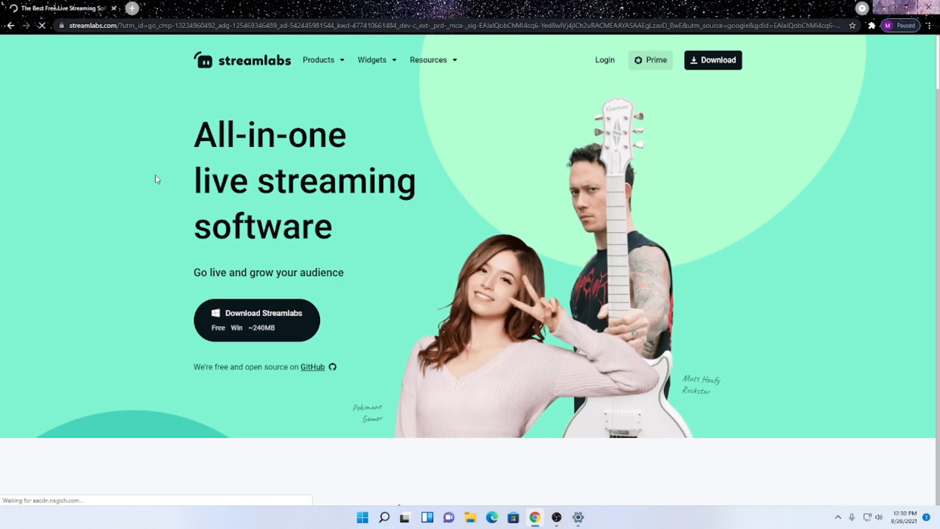
- Download the free Streamlabs installer for Windows from streamlabs.com and run it
click(257, 319)
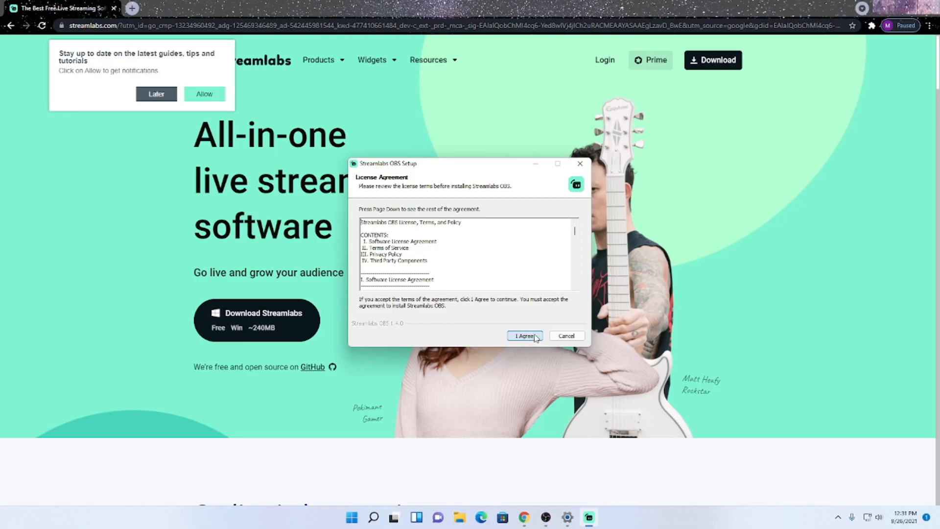
- Agree to the Streamlabs OBS license terms to begin installation
click(523, 336)
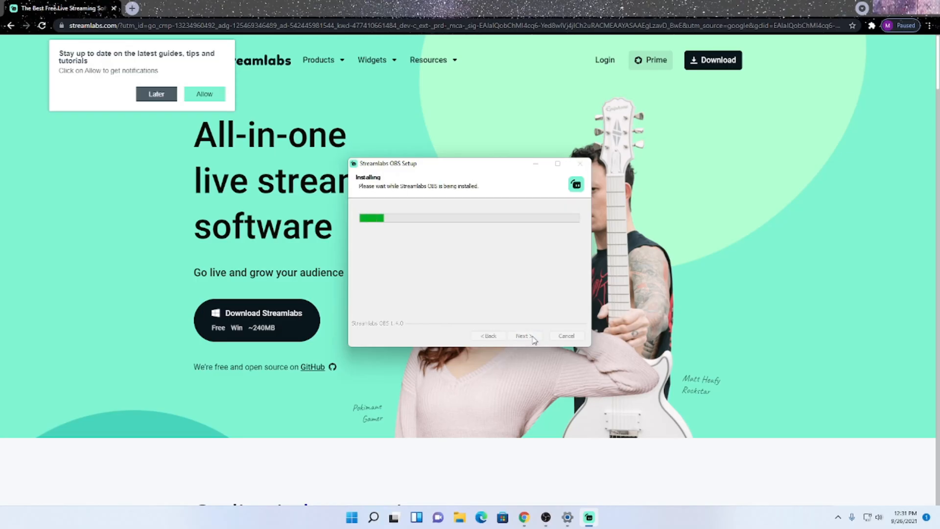